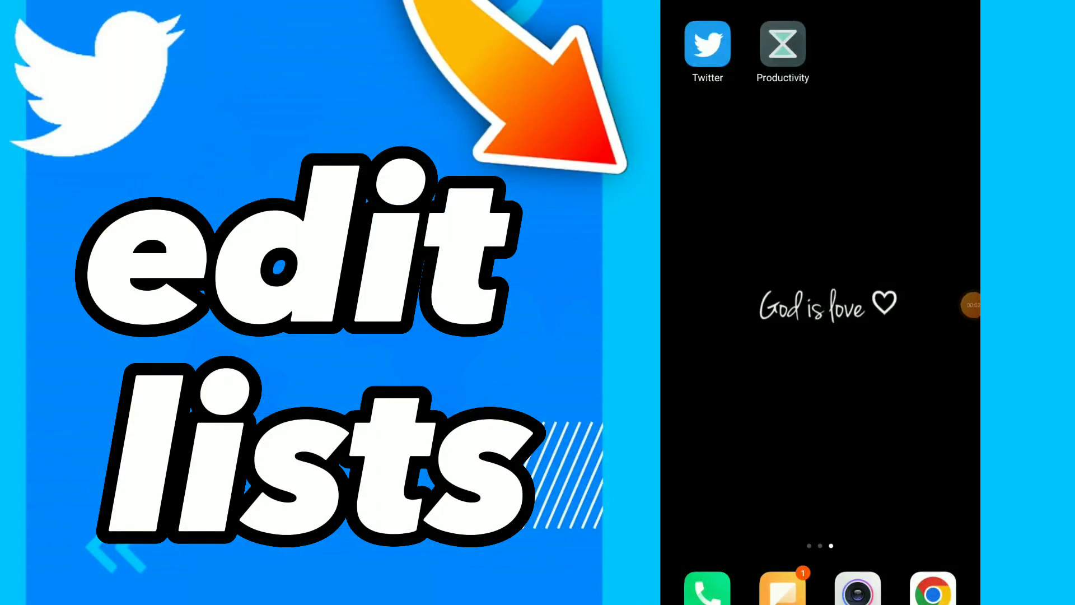
Launch Twitter, go to Lists from the account menu, and open the 'Sam' list's edit form
left_click(706, 44)
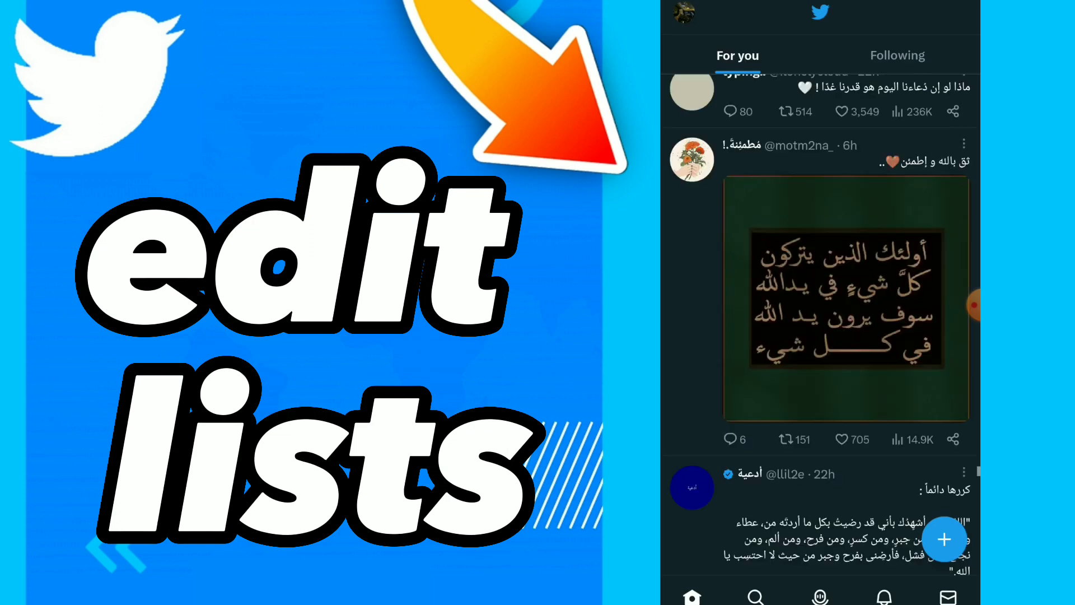
left_click(682, 14)
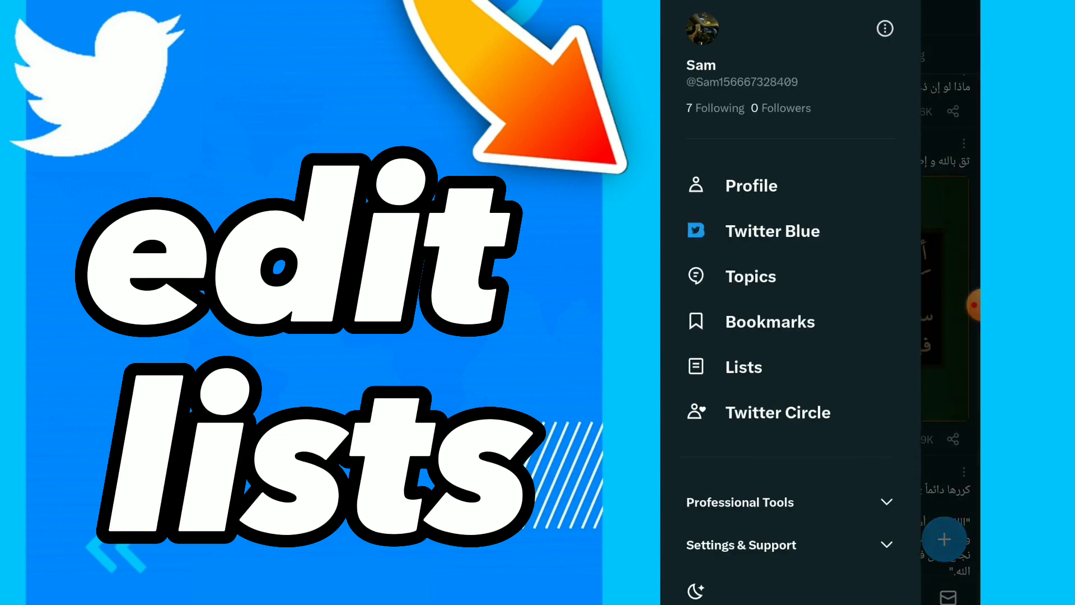
left_click(743, 367)
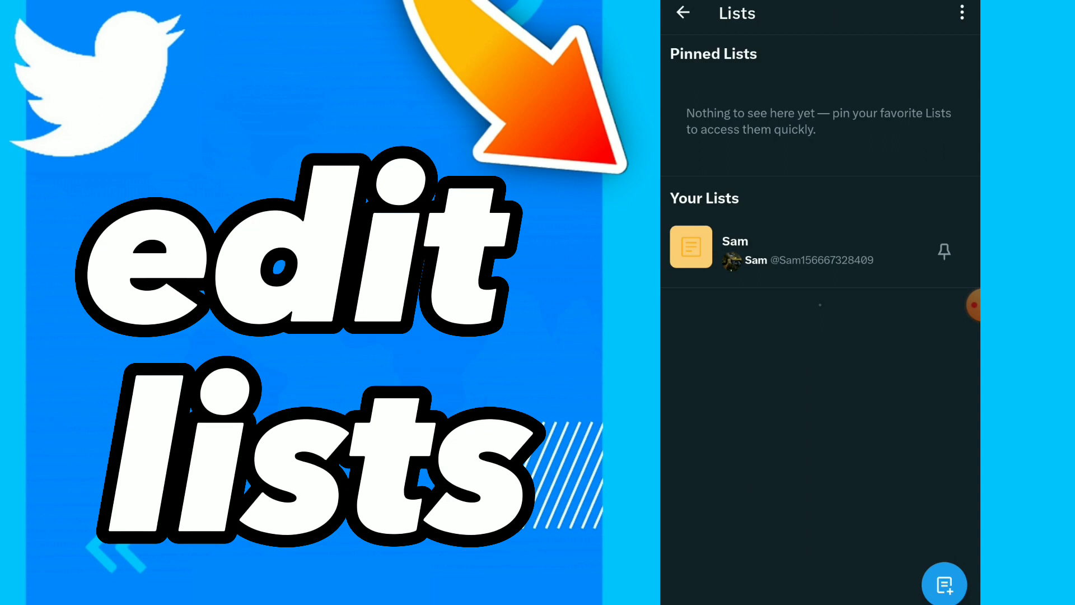
left_click(754, 250)
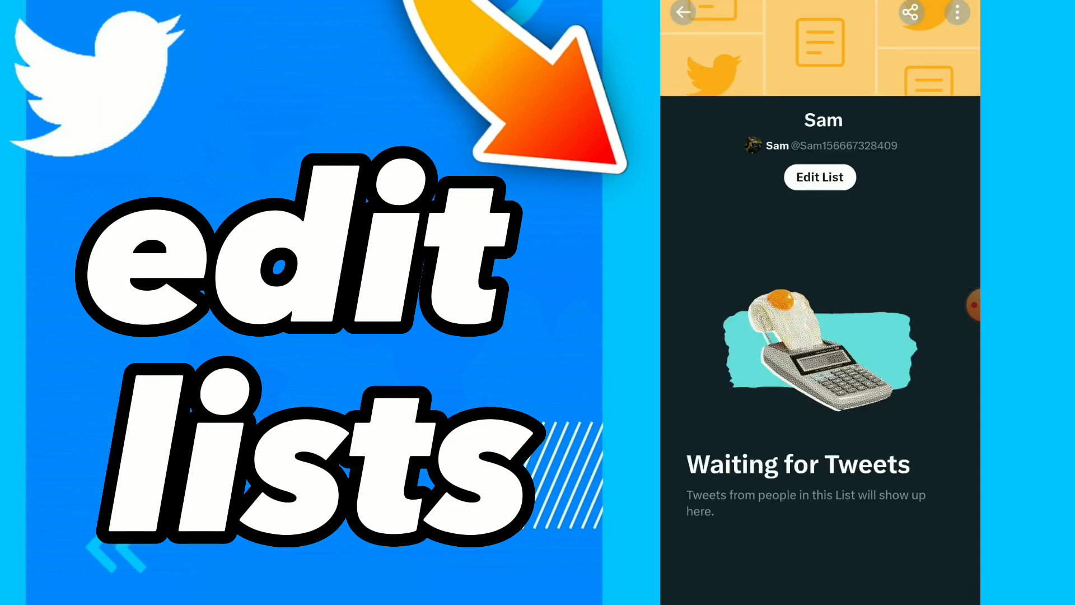
left_click(819, 177)
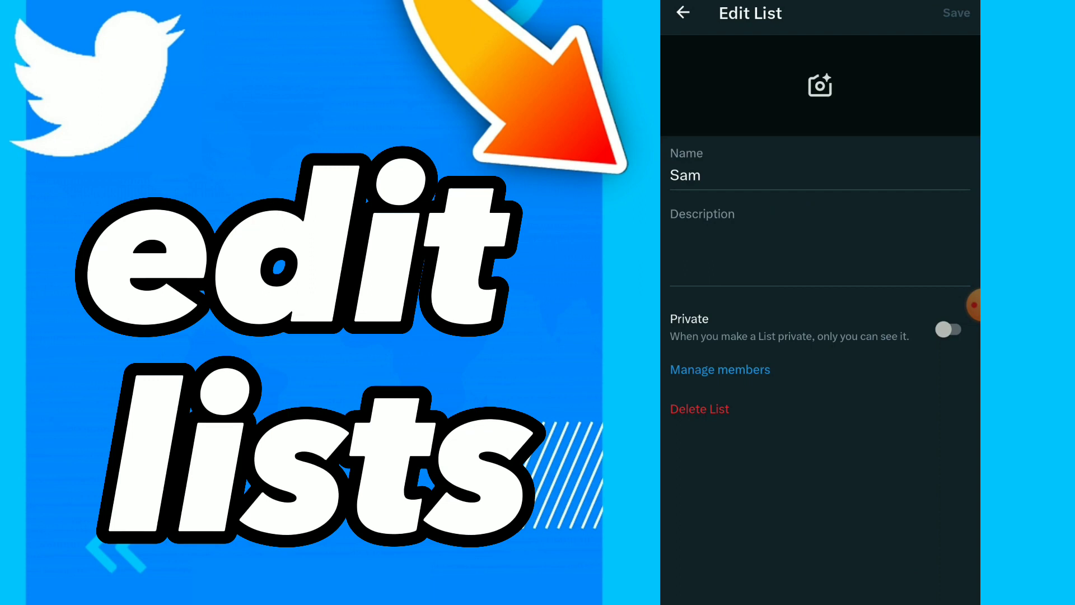